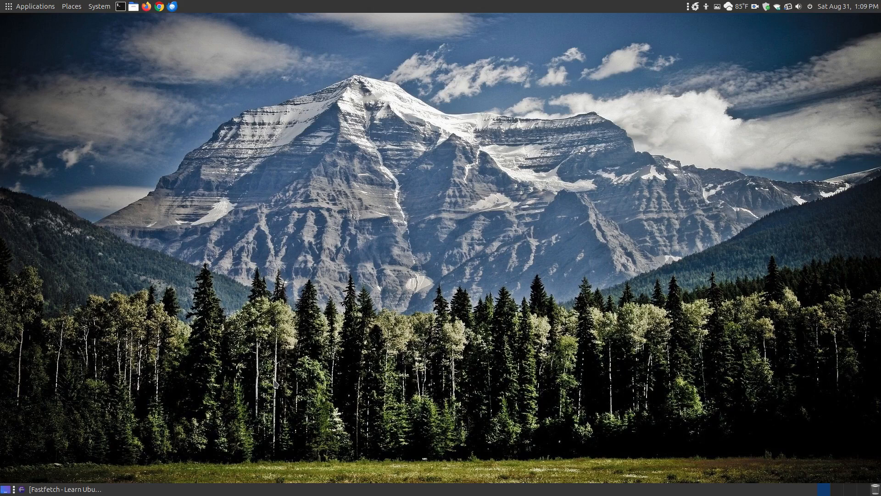
mouse_move(69, 477)
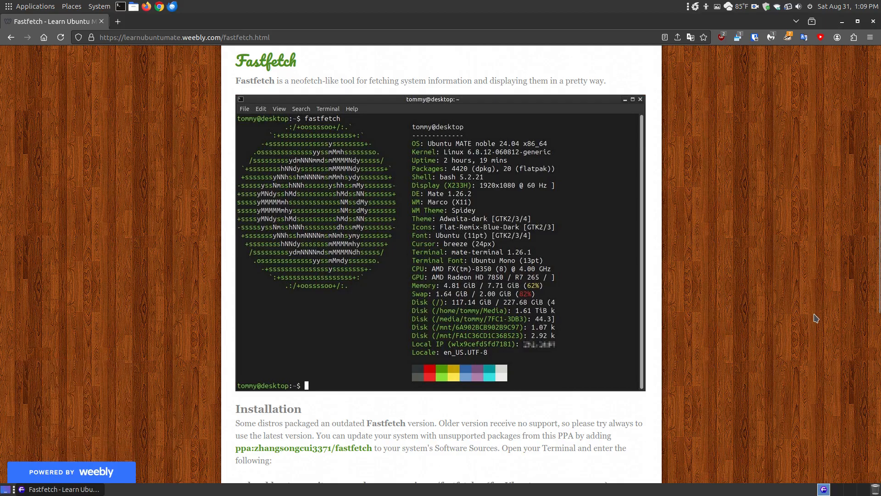
mouse_move(388, 104)
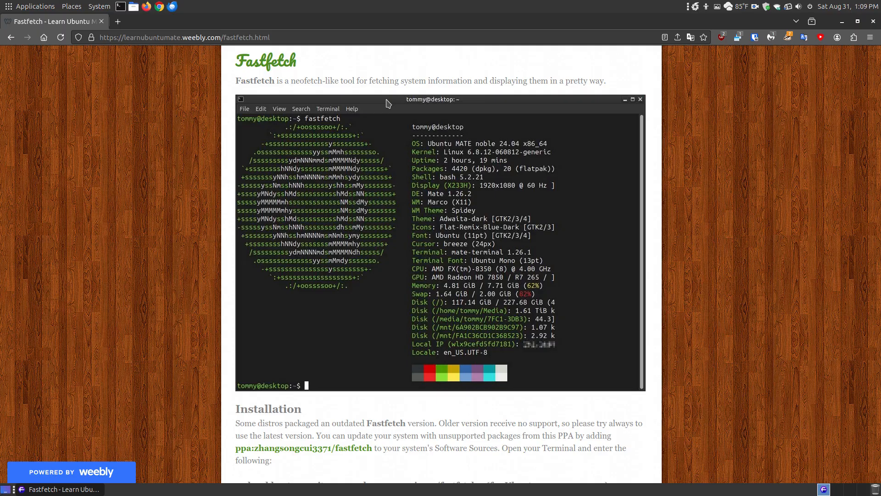
mouse_move(226, 90)
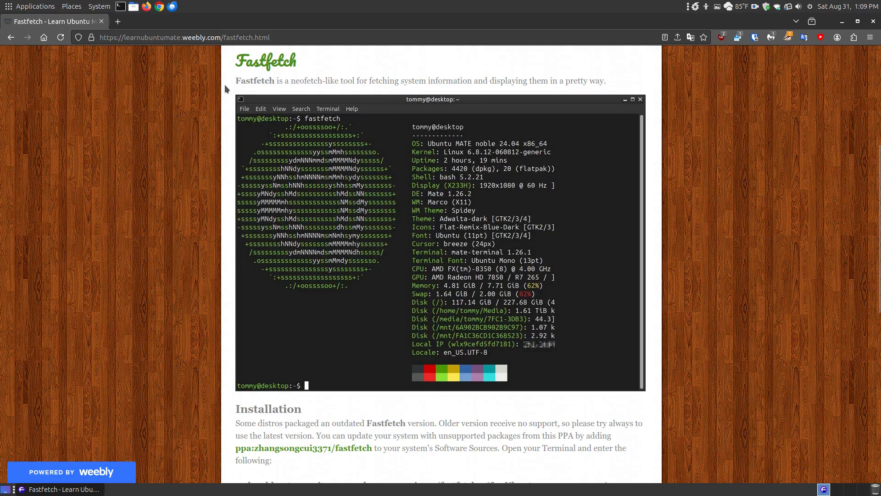
mouse_move(362, 82)
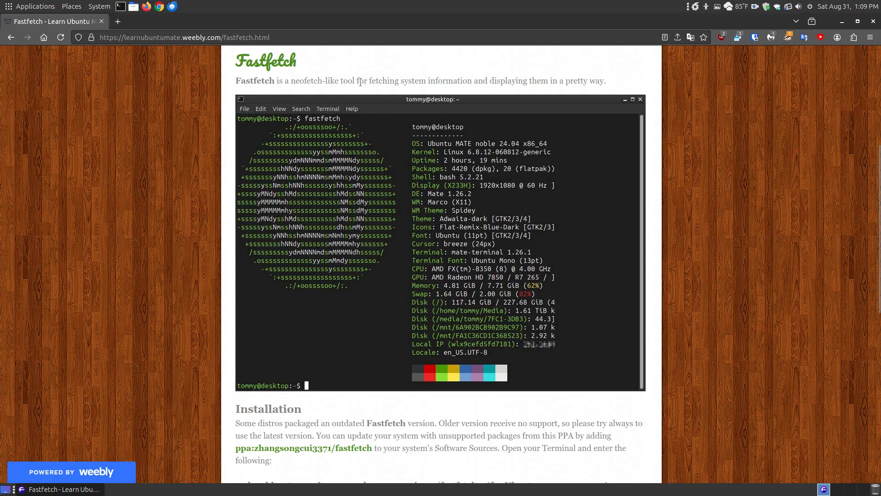
mouse_move(406, 93)
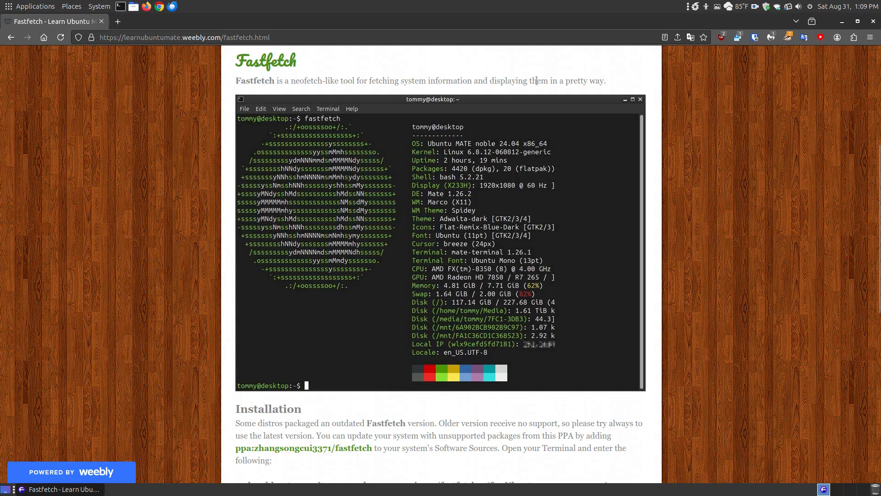
mouse_move(443, 207)
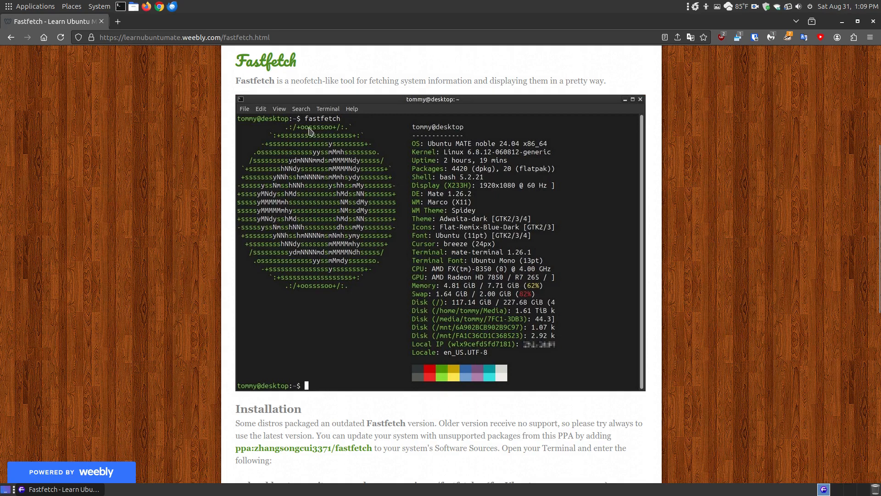
mouse_move(259, 230)
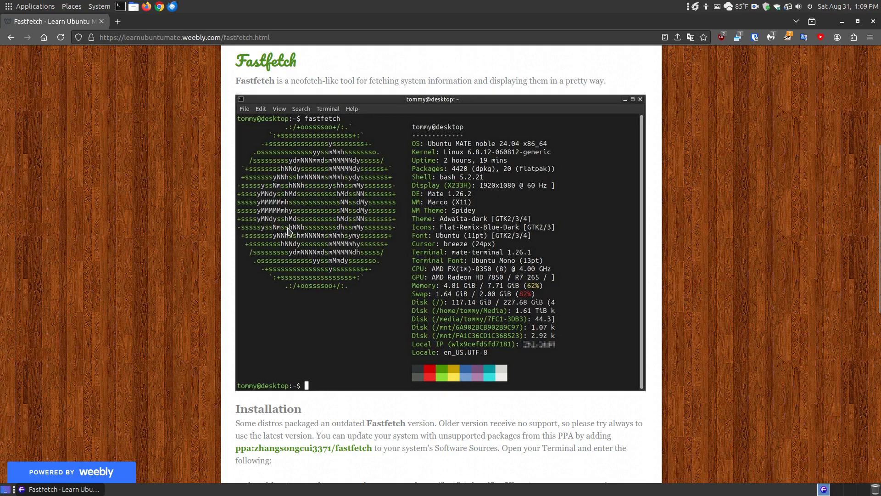
mouse_move(423, 329)
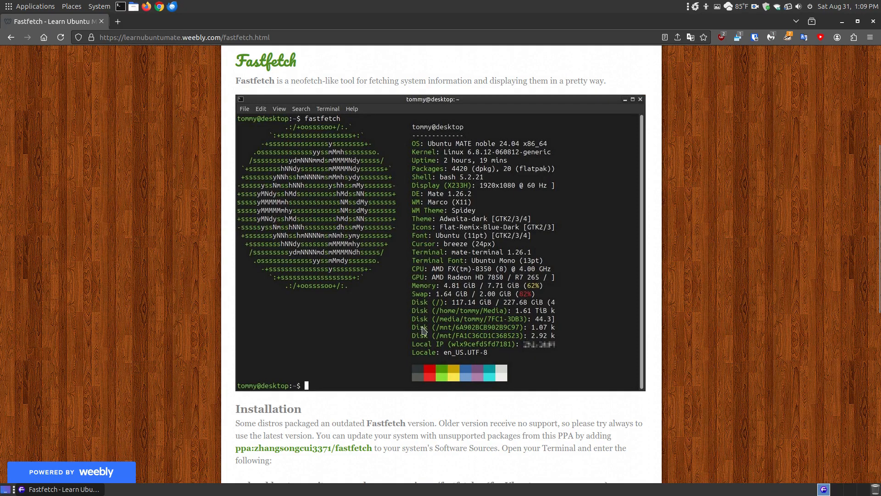
mouse_move(750, 291)
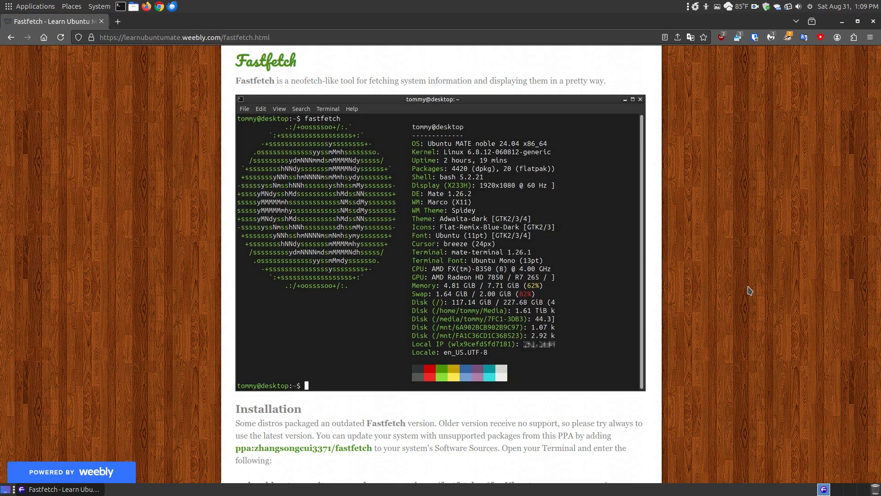
mouse_move(323, 144)
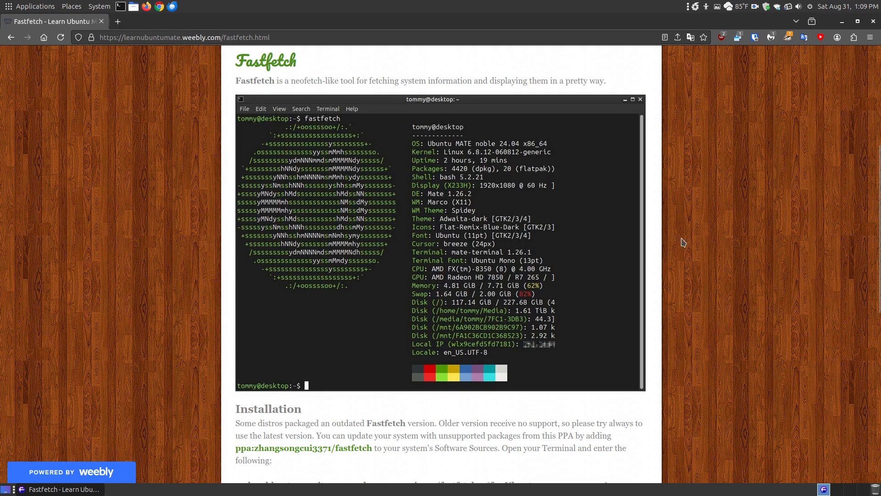
Bring the Installation section with the sudo apt install fastfetch line into view, clearing its selection
scroll("down", 3)
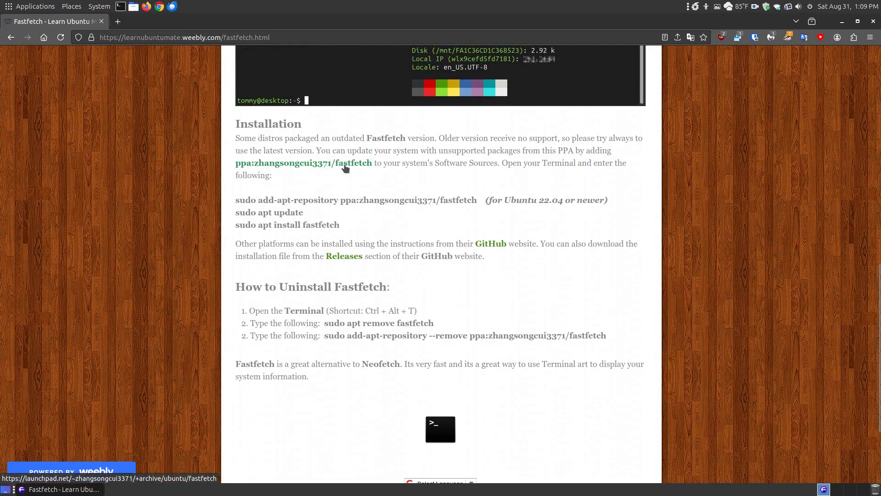
mouse_move(542, 212)
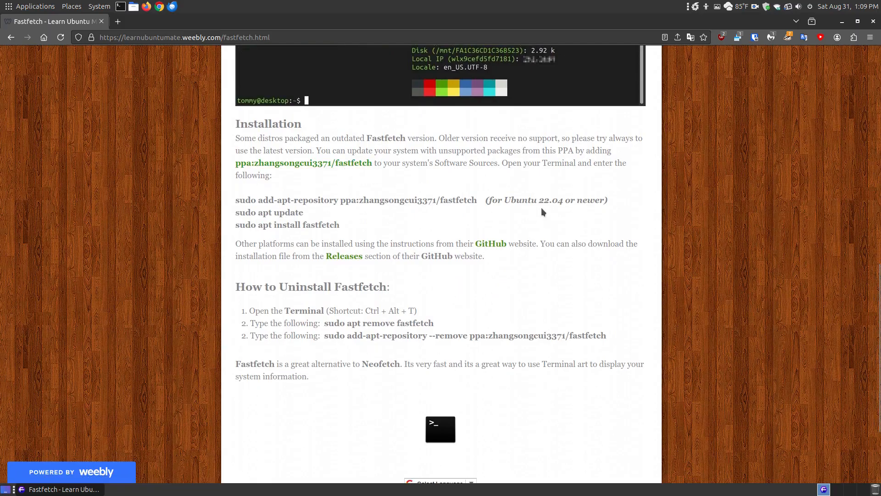
mouse_move(362, 176)
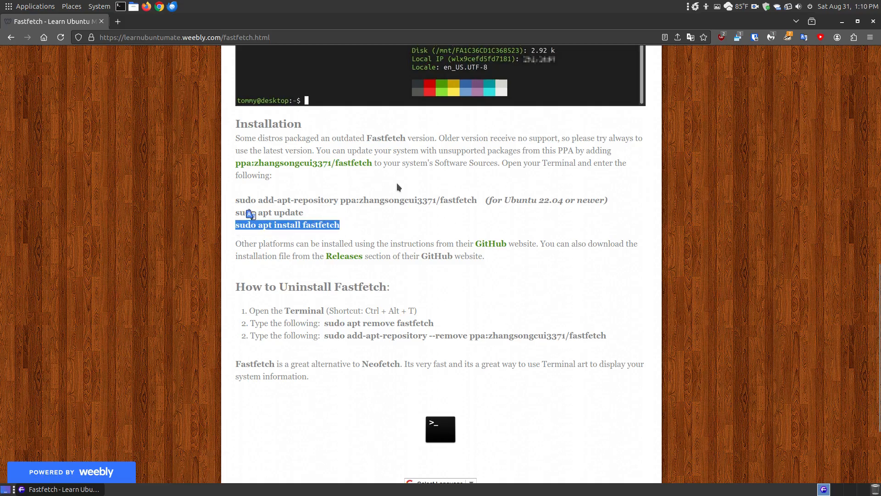
left_click(302, 163)
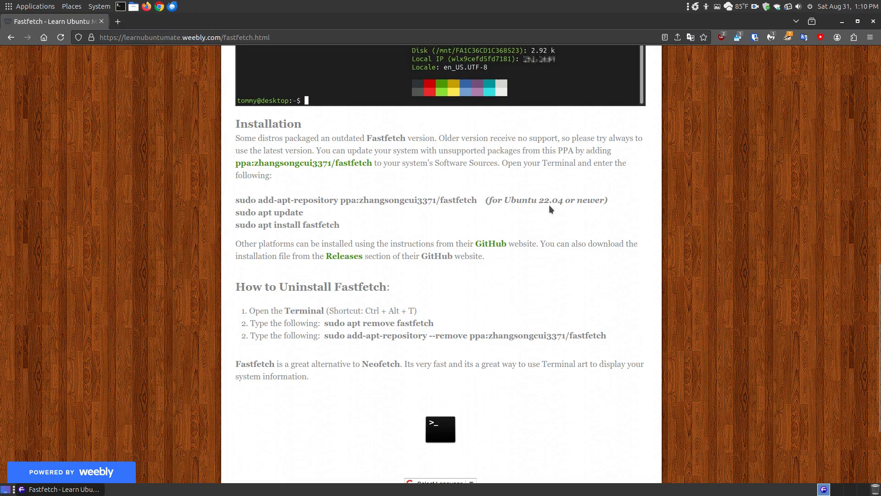
mouse_move(249, 206)
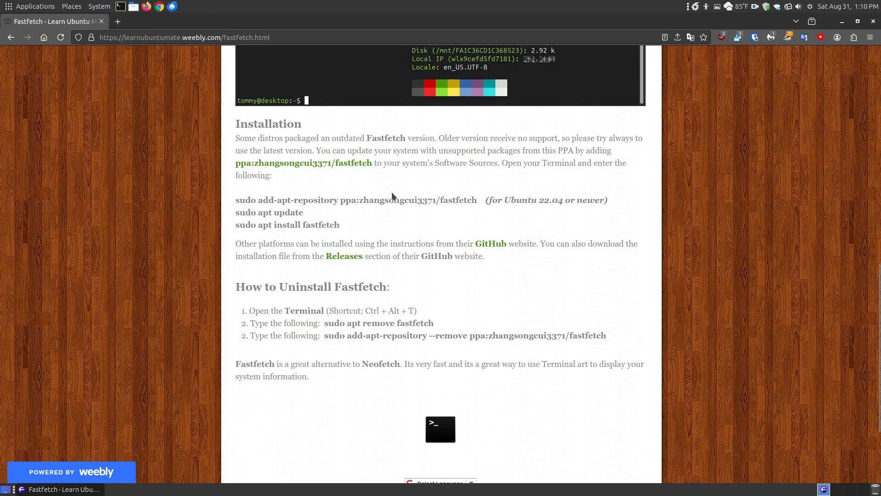
mouse_move(347, 232)
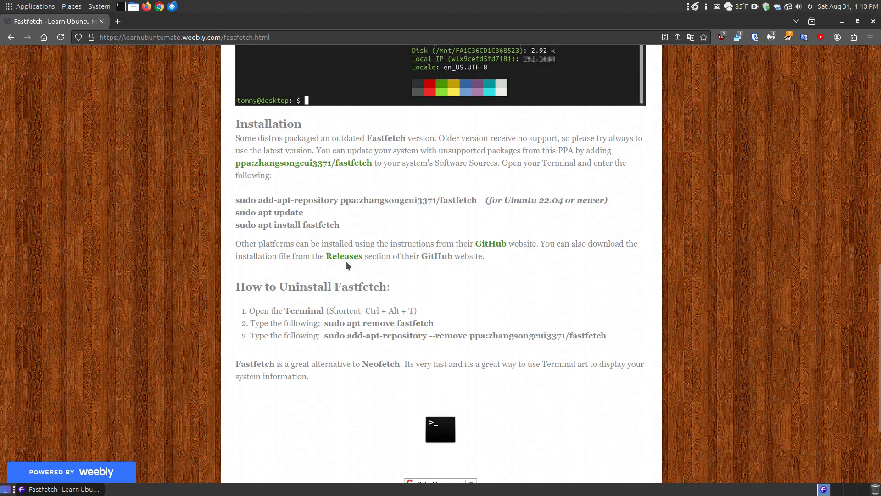
Go to the fastfetch GitHub project and reach its Releases section
left_click(490, 244)
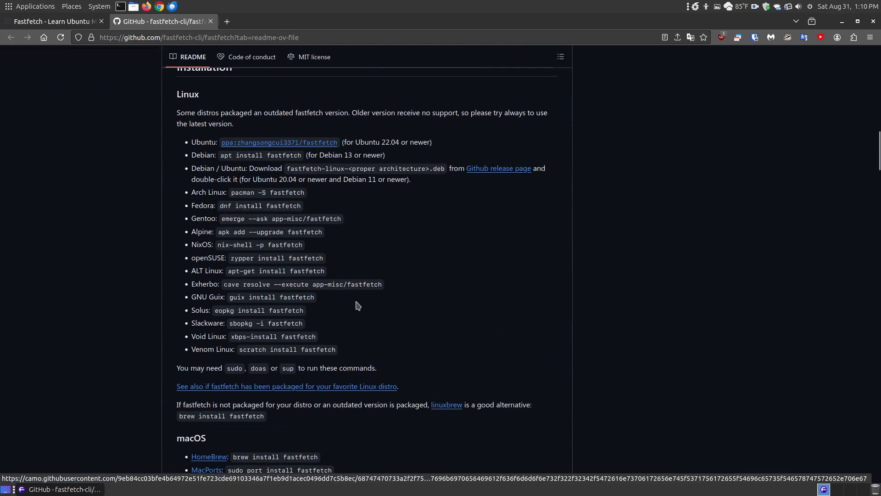
scroll("down", 3)
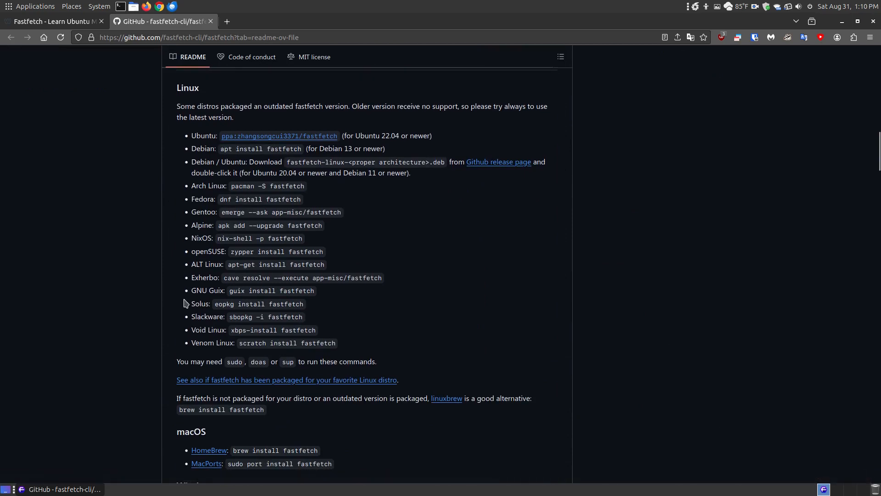
scroll("down", 3)
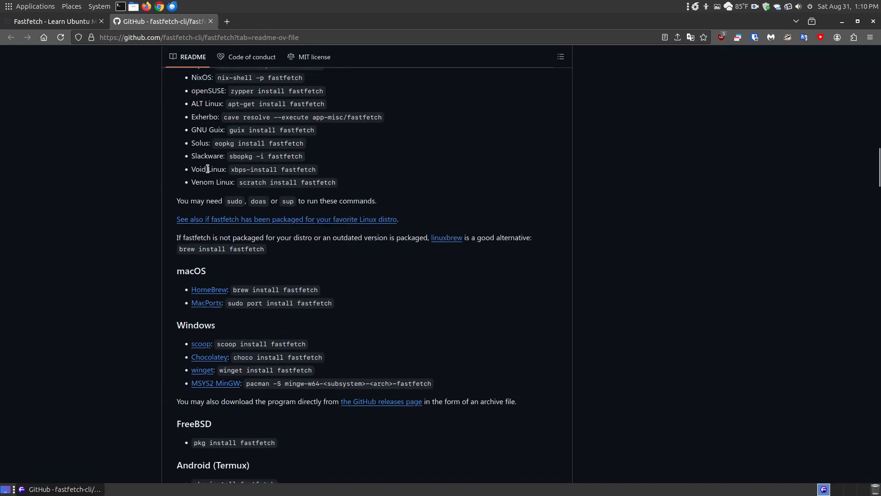
scroll("down", 3)
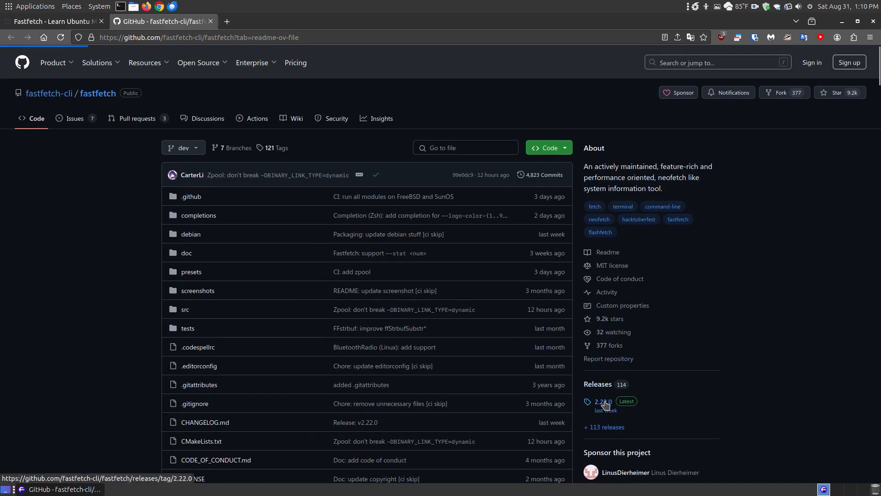
View the 2.22.0 release, then browse the full releases page through its 34 downloadable assets
left_click(600, 401)
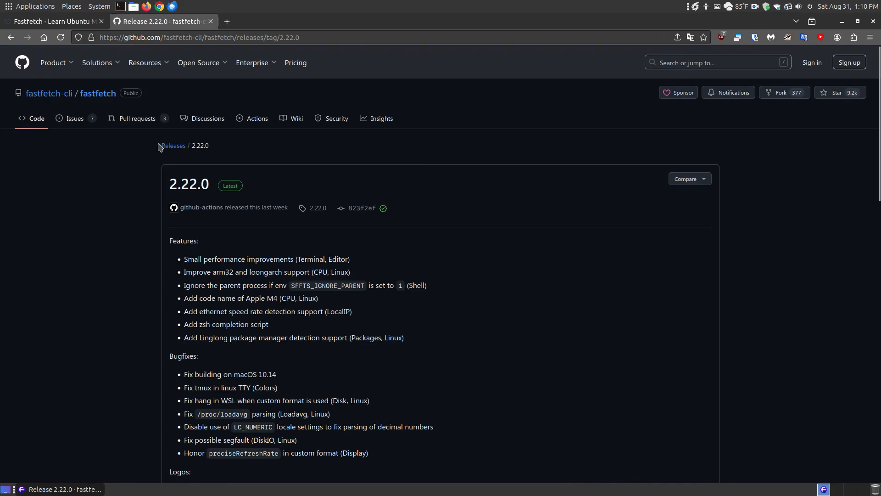
left_click(173, 146)
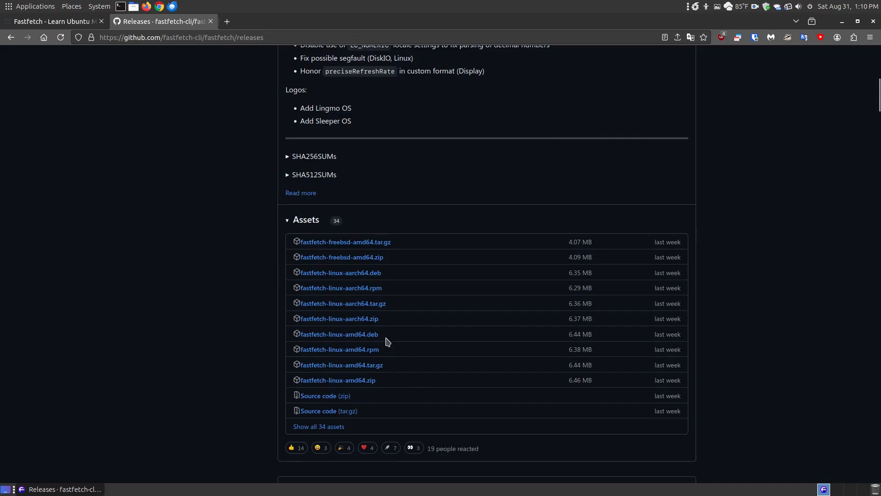
mouse_move(339, 334)
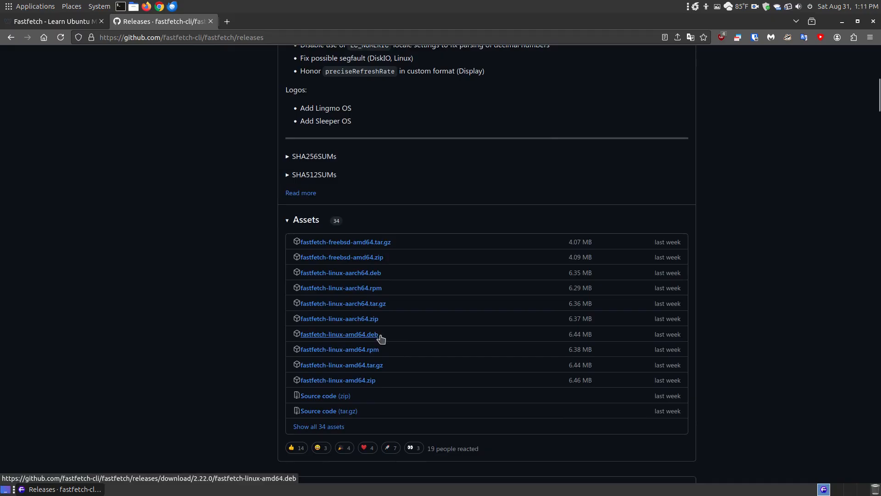
mouse_move(360, 280)
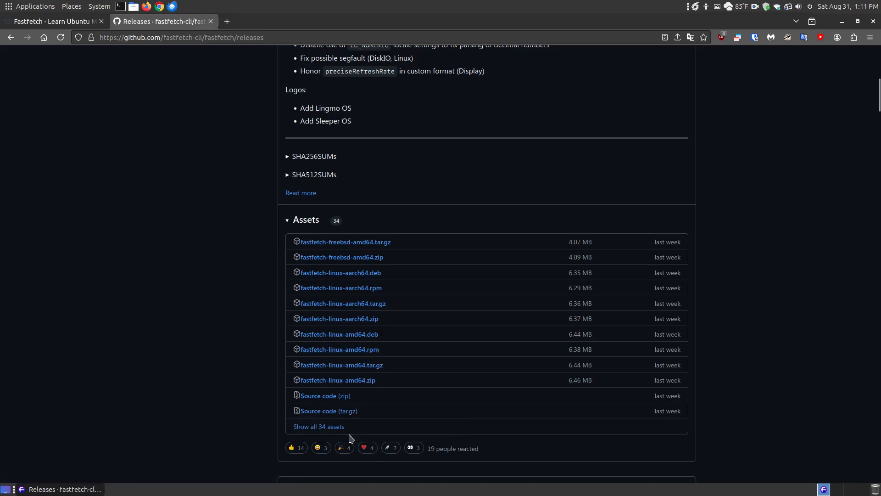
scroll("down", 3)
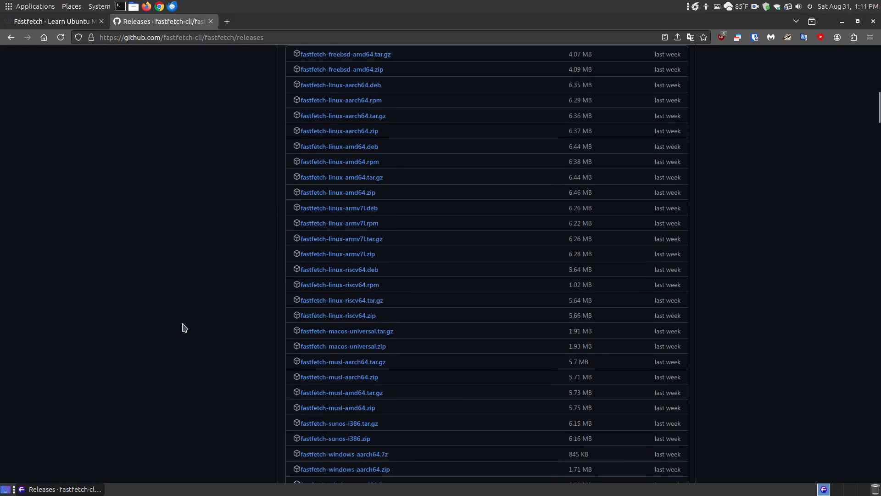
scroll("down", 3)
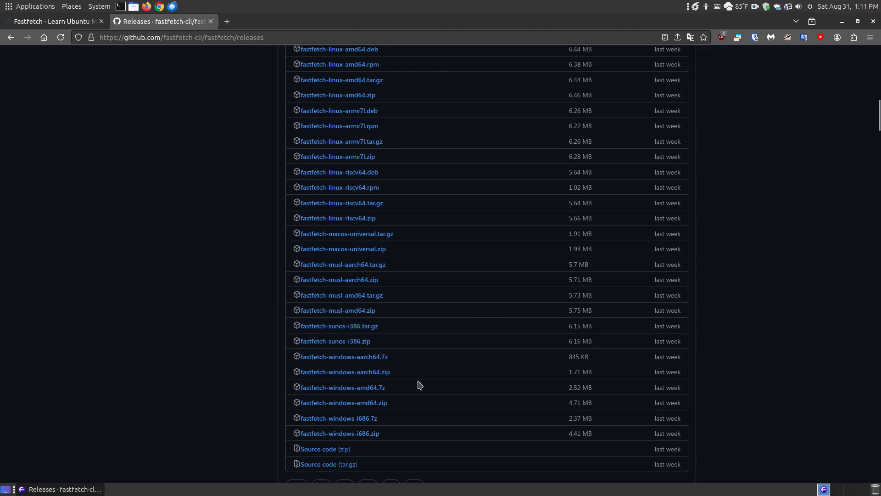
scroll("down", 3)
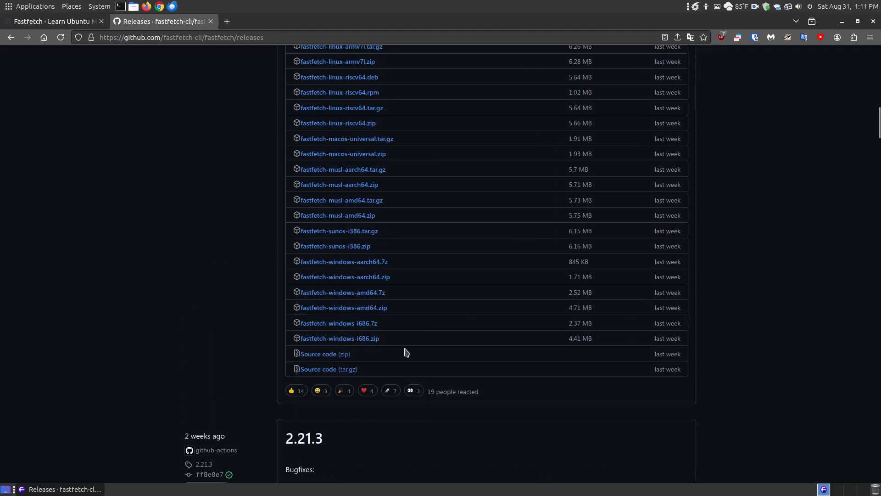
Close the GitHub releases tab and minimize Firefox to show the desktop
left_click(53, 21)
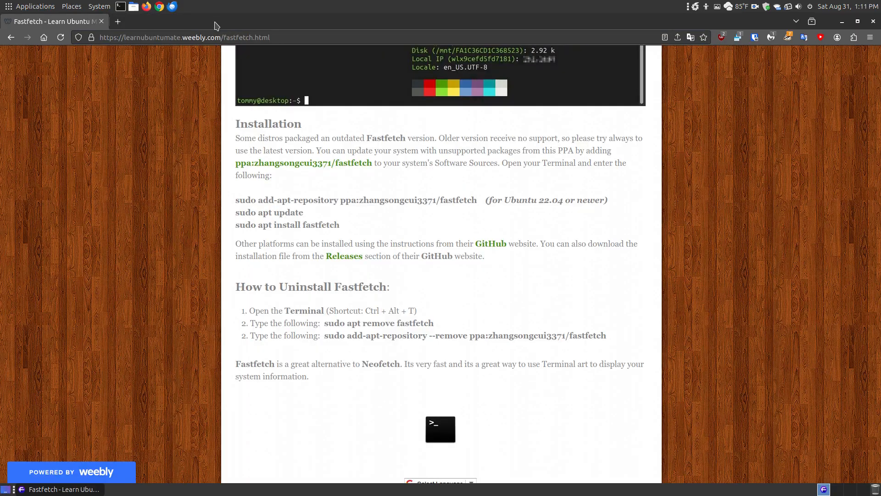
mouse_move(516, 296)
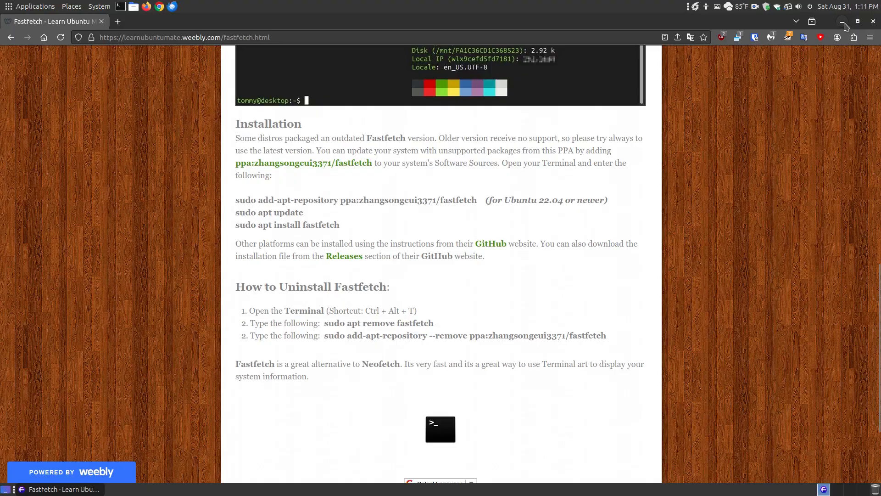
left_click(843, 22)
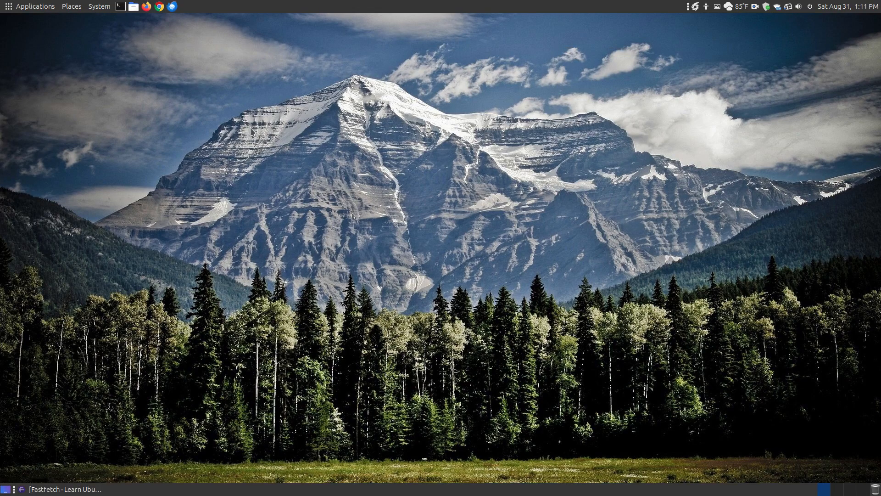
Run neofetch in the left terminal and fastfetch in the right one for side-by-side comparison
left_click(120, 7)
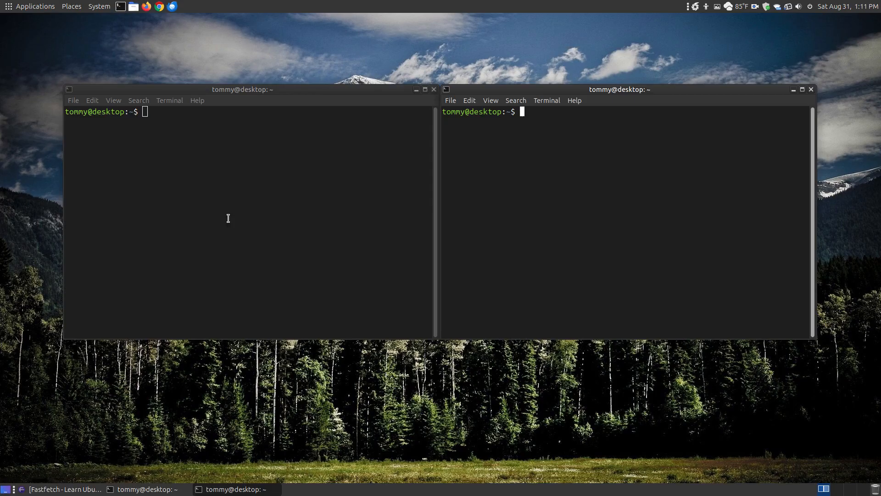
type("fastfetch")
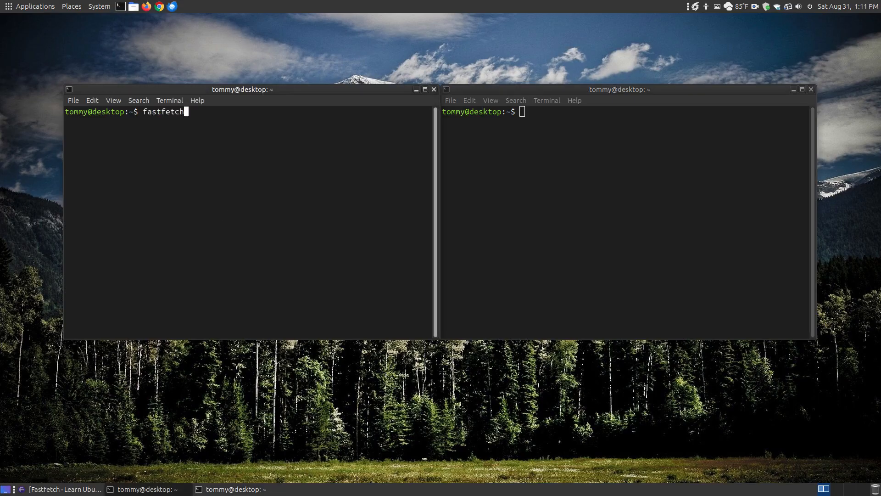
type("neofetch")
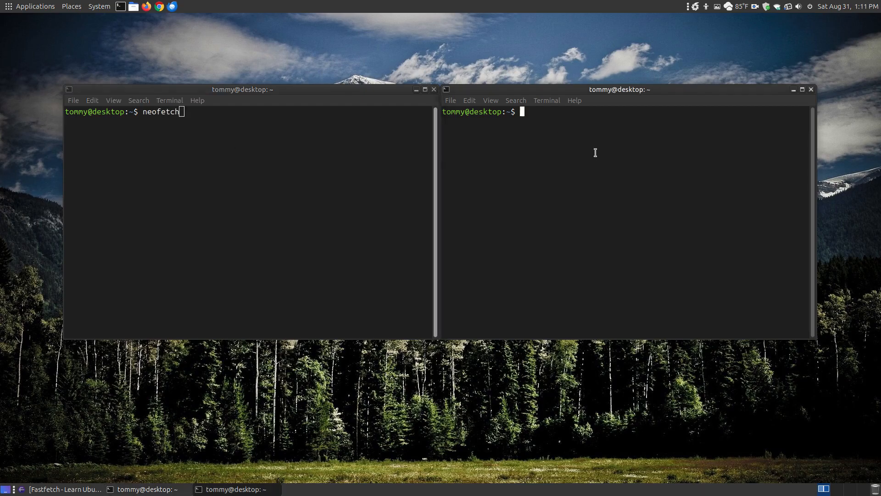
type("fastfetch")
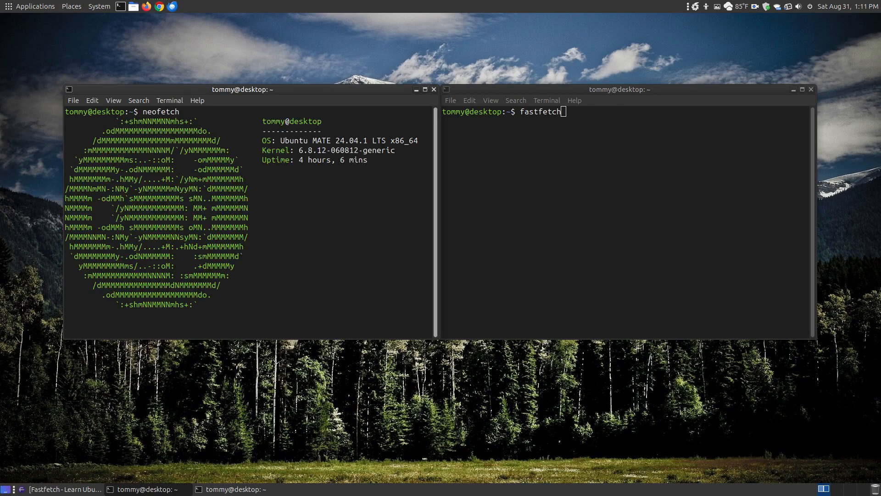
key("Return")
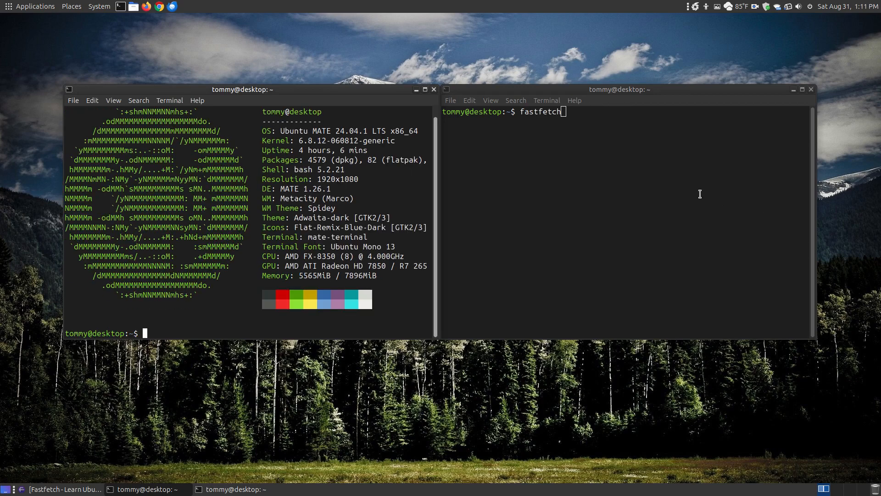
key("Return")
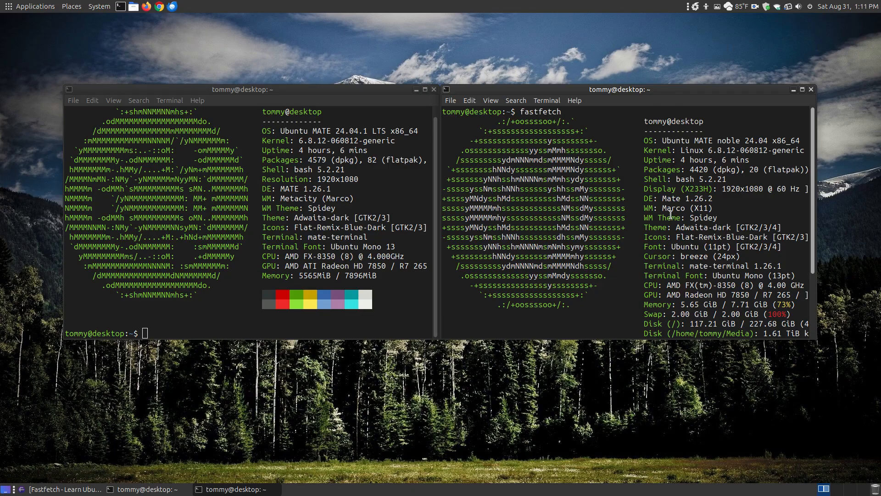
scroll("down", 3)
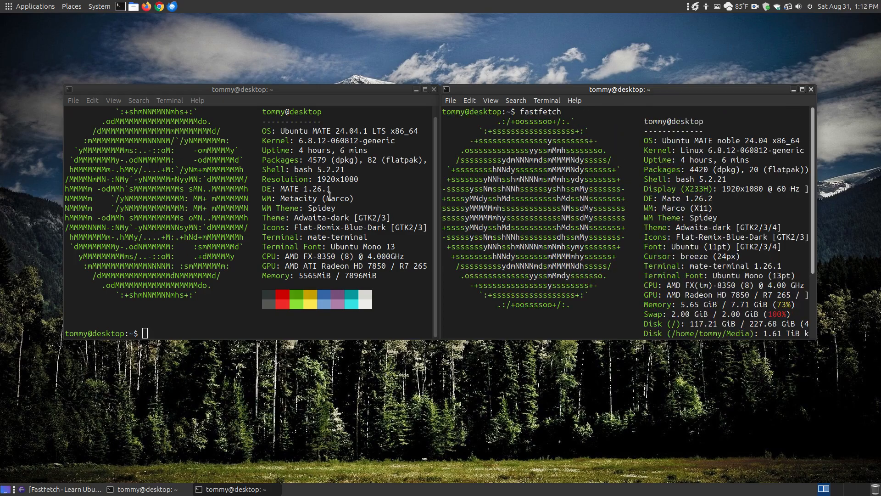
mouse_move(548, 130)
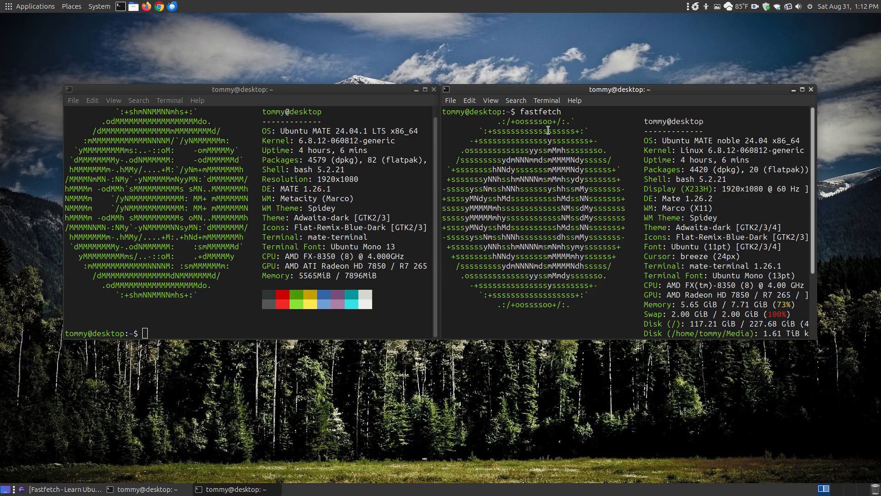
mouse_move(870, 245)
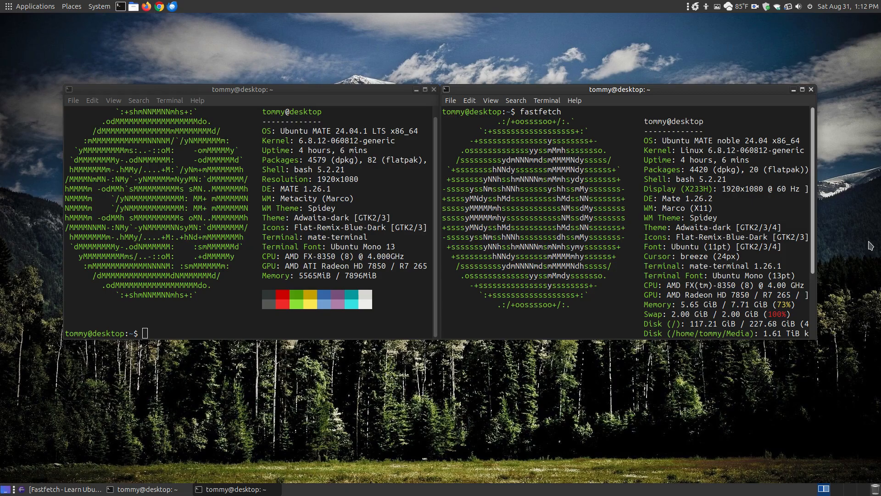